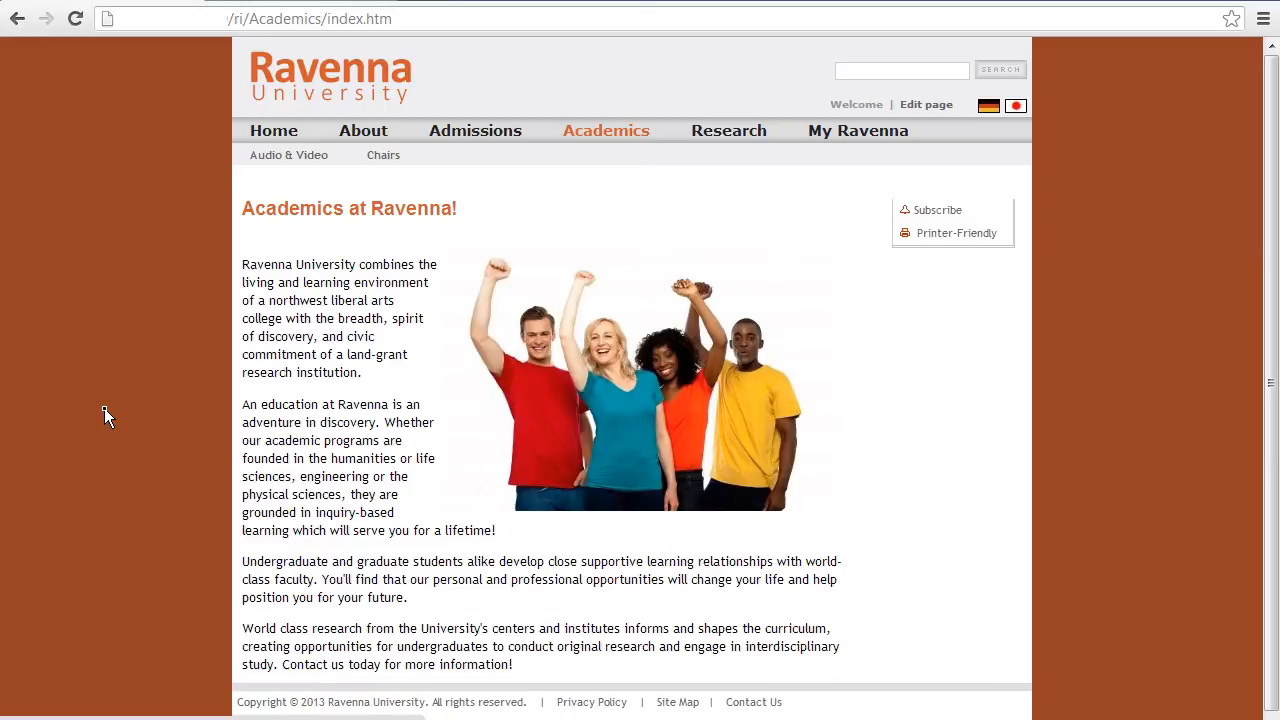
Enter contribution mode and open region1's data file VM2K_000734 to review title, image and content
click(926, 104)
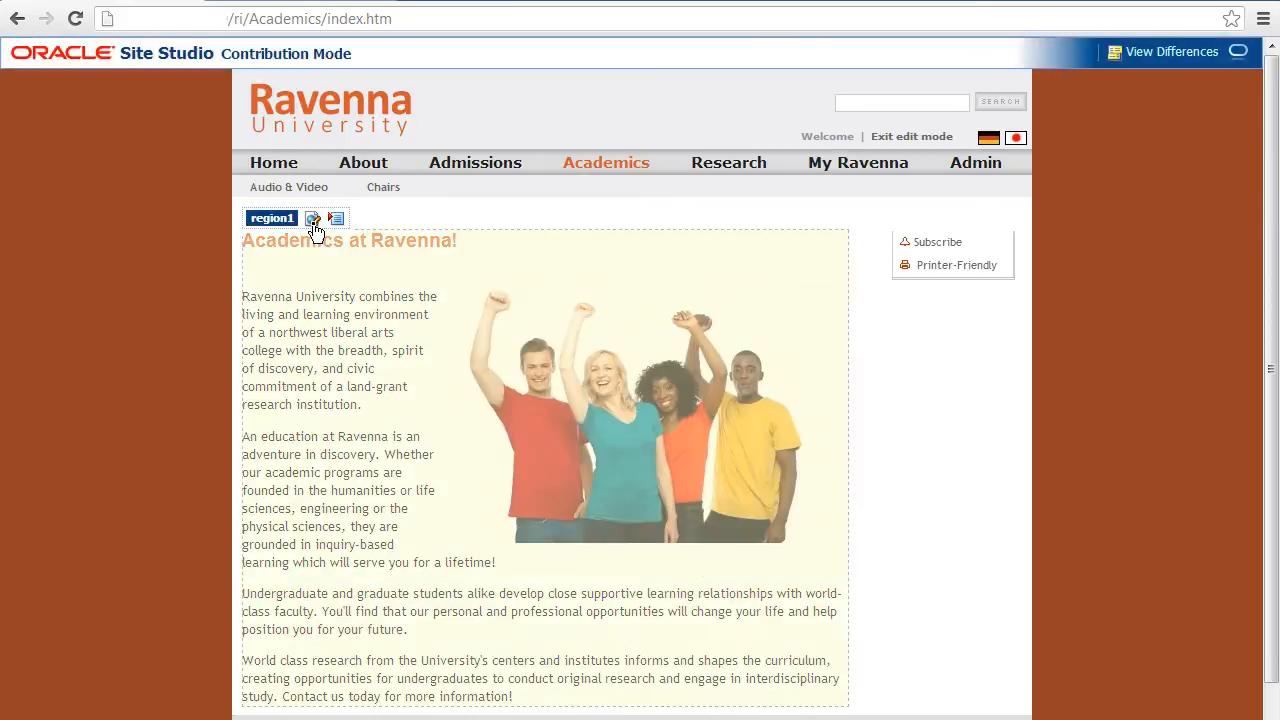
click(313, 218)
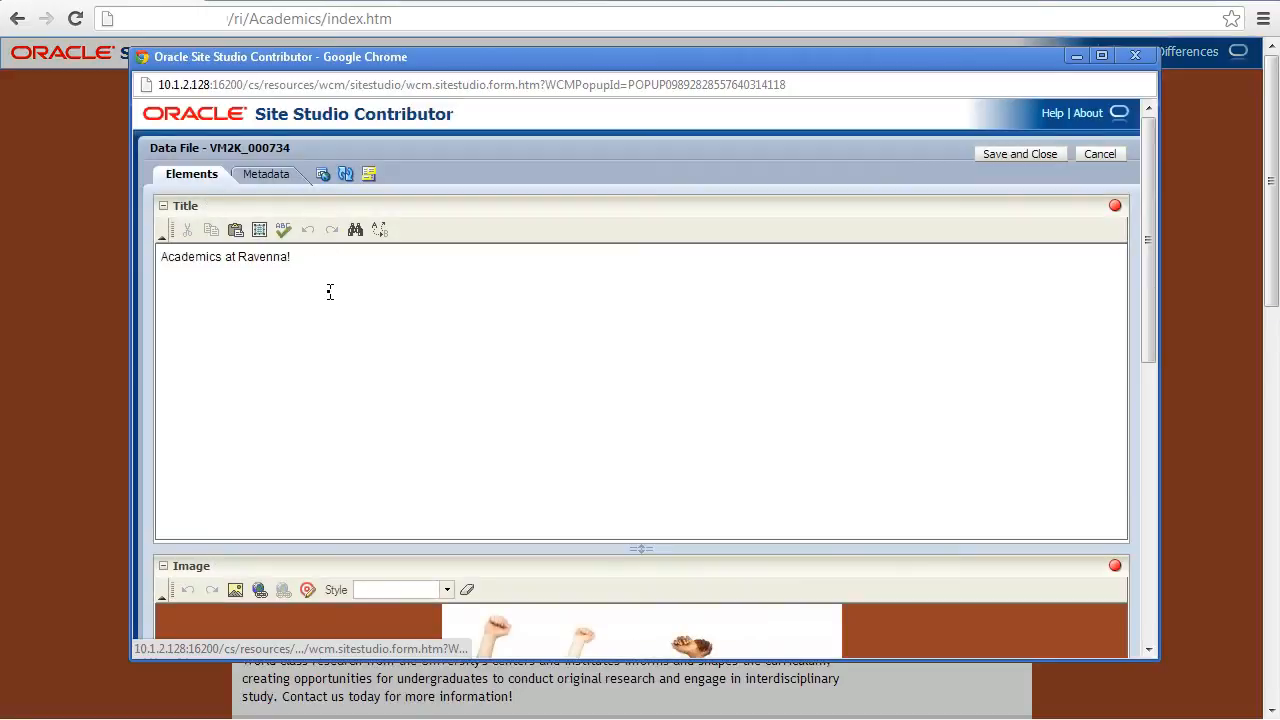
scroll(down, 3)
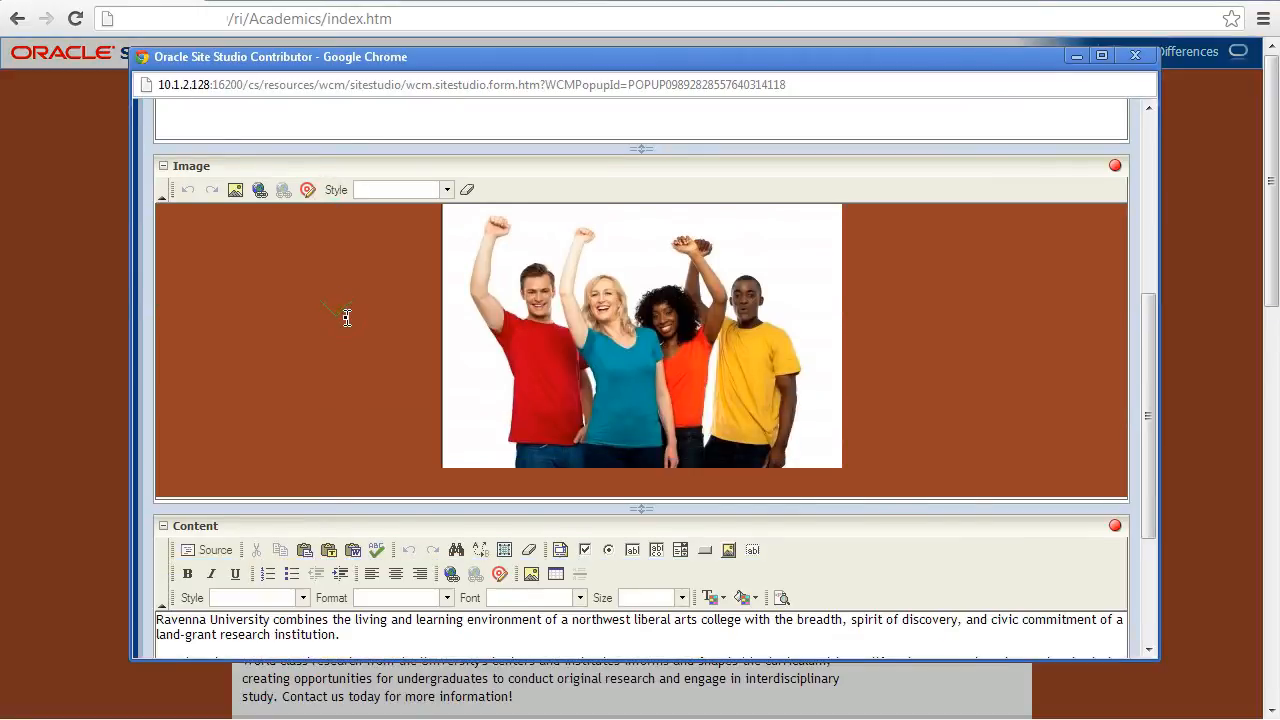
scroll(down, 3)
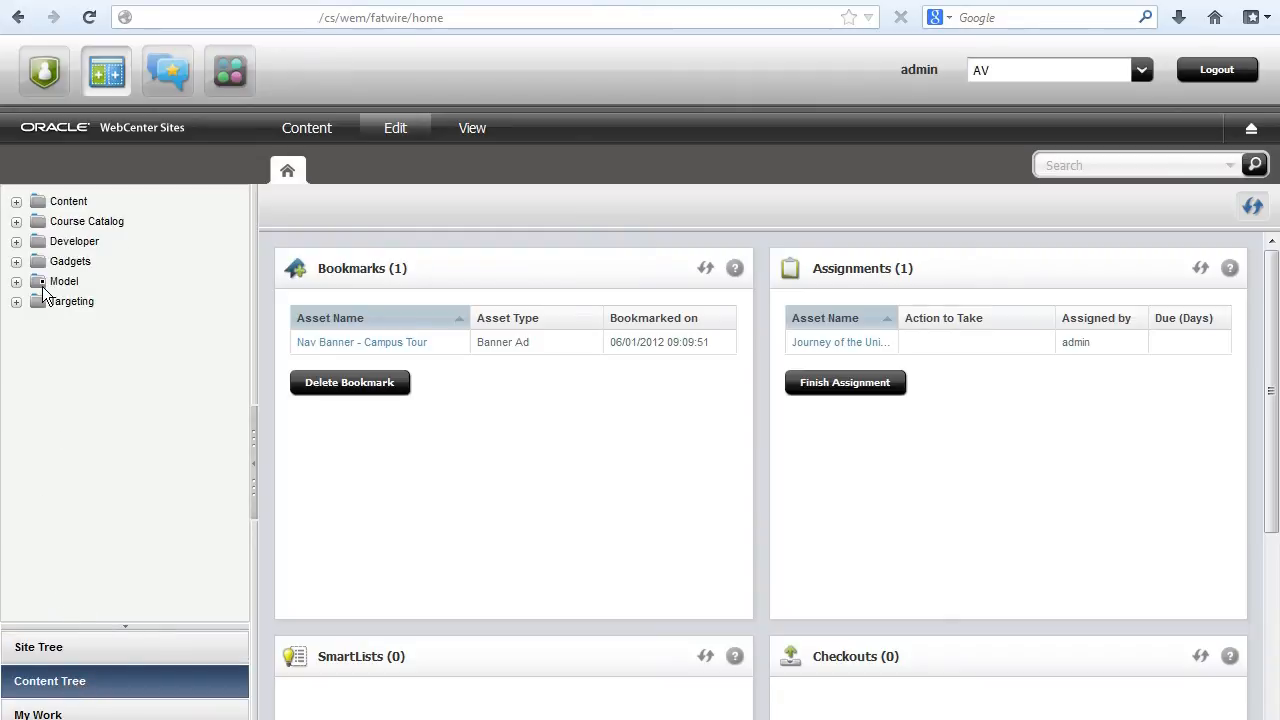
Expand Content in the content tree and list the three Alumni articles
click(16, 201)
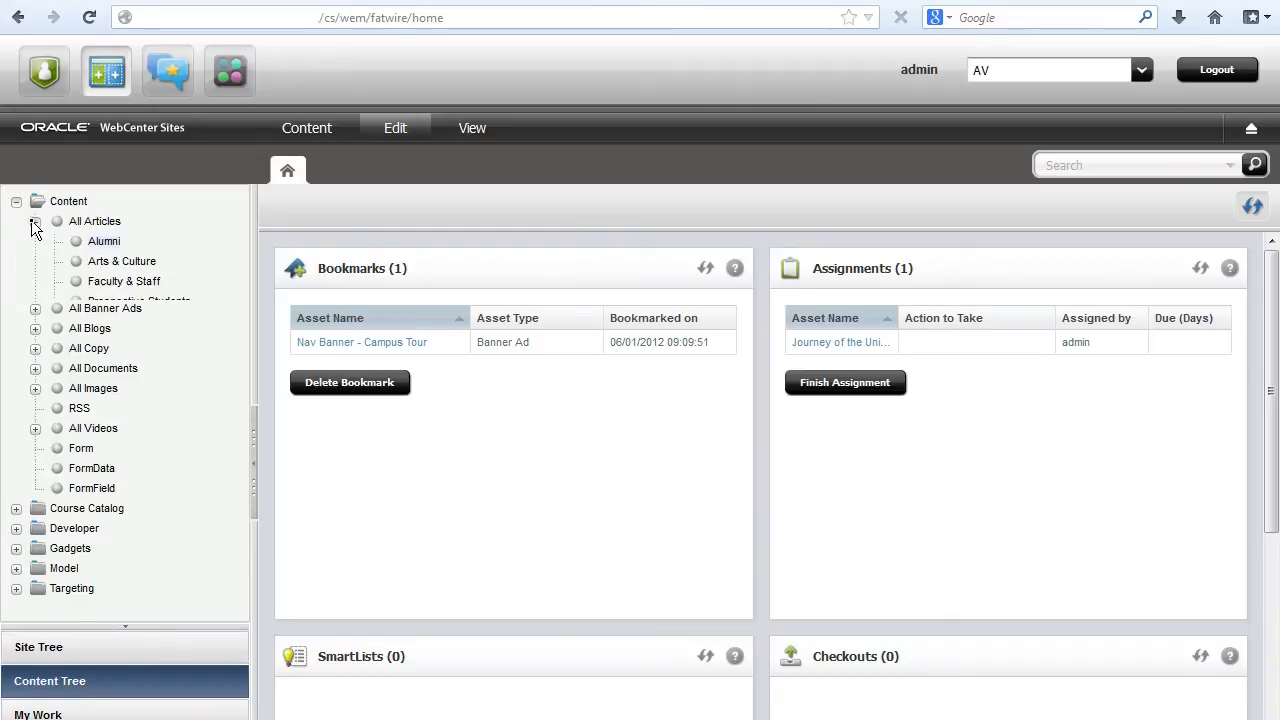
click(103, 241)
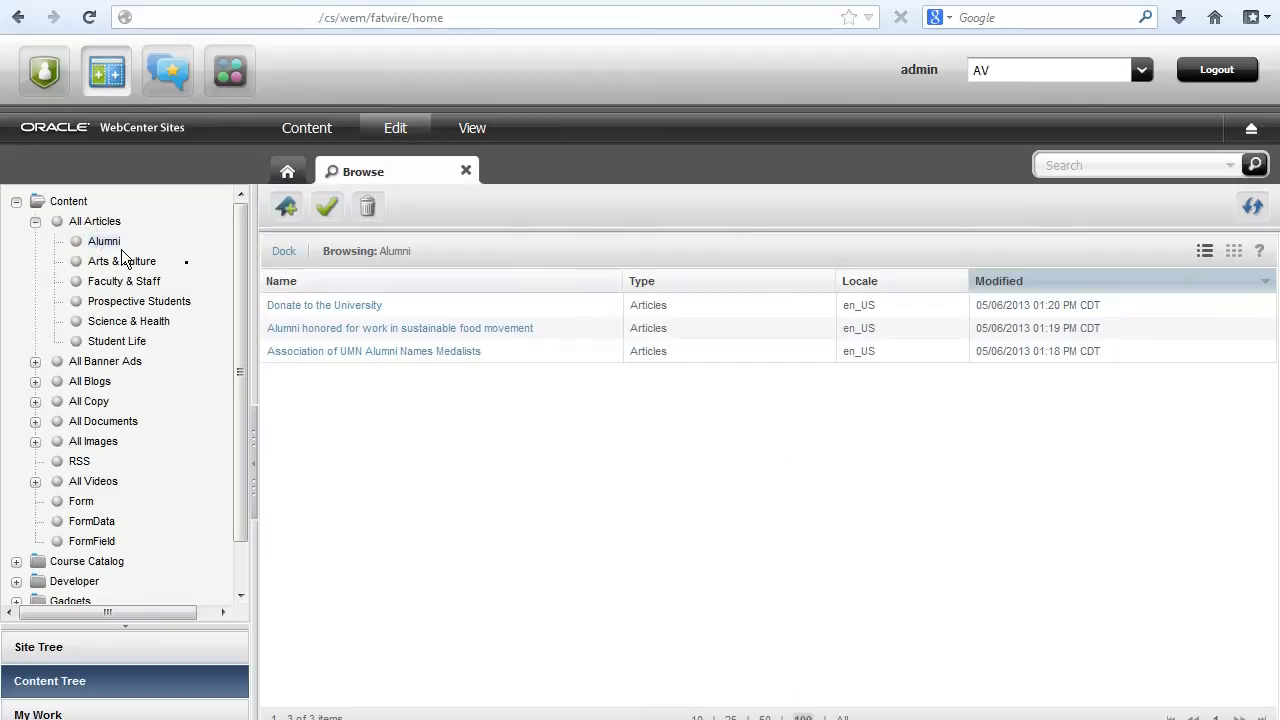
mouse_move(332, 305)
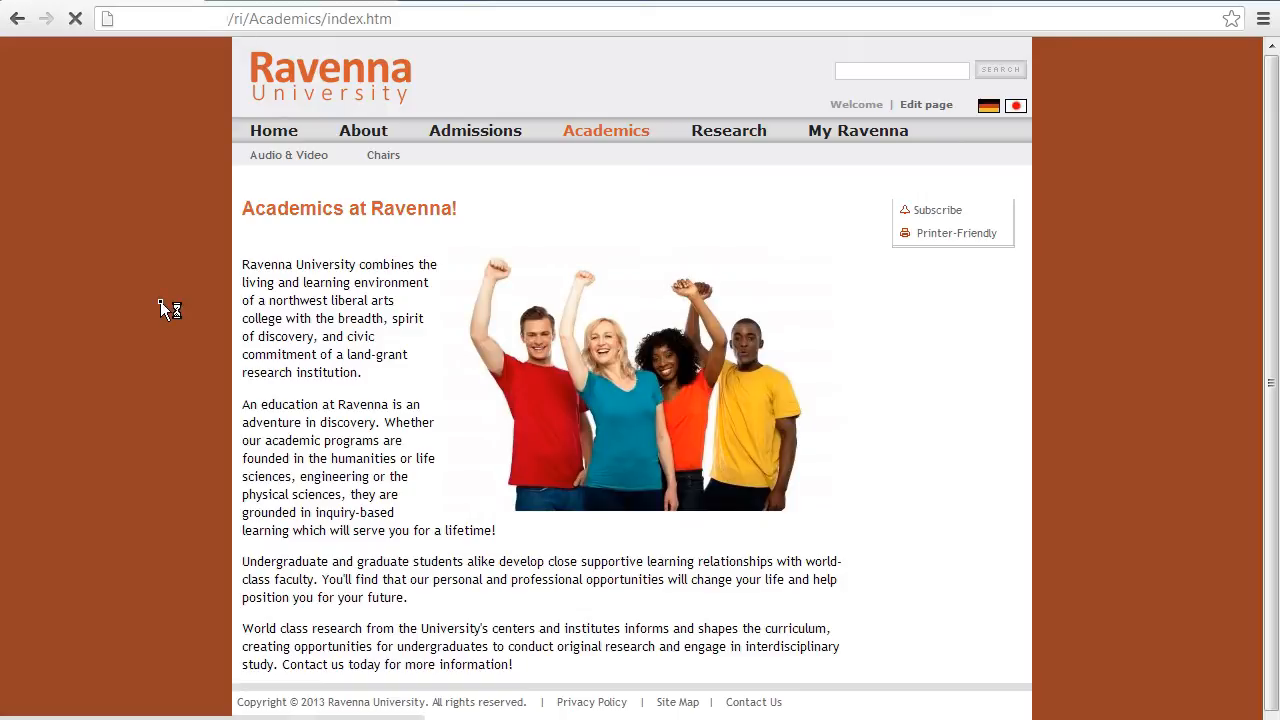
Check the Academics data file's metadata (Sync to Sites off), then save and close it
click(926, 104)
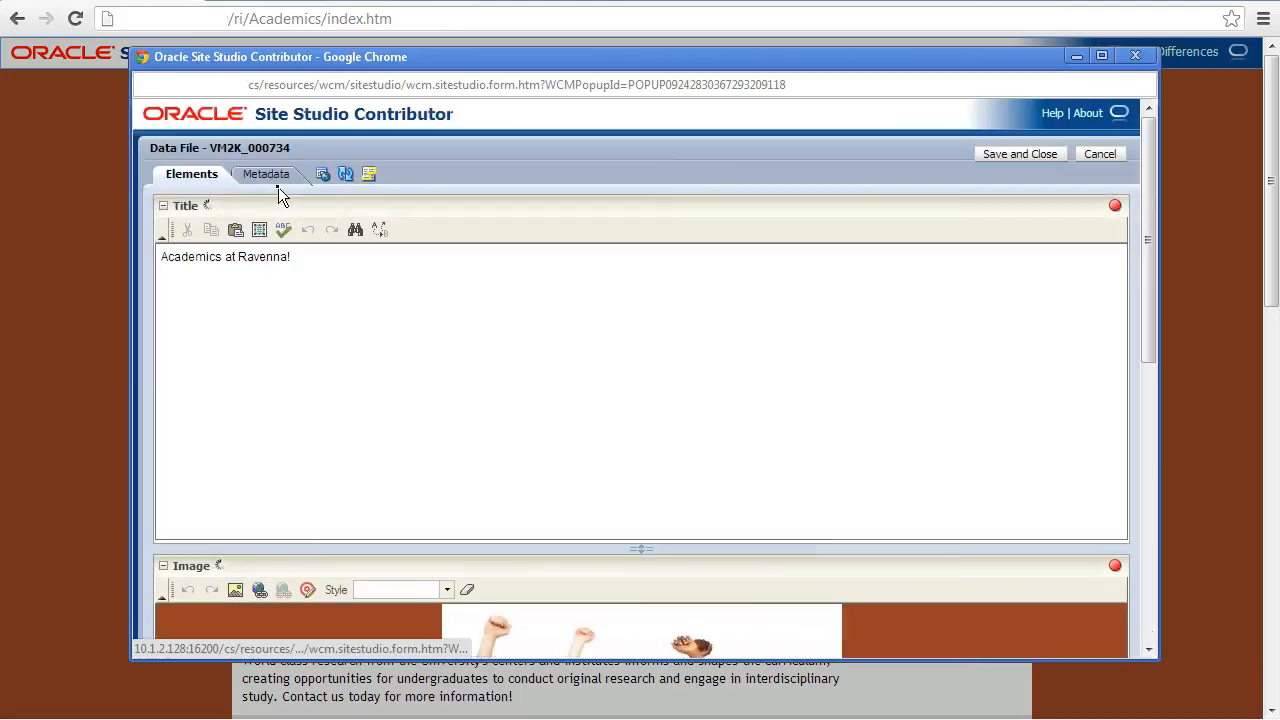
click(265, 174)
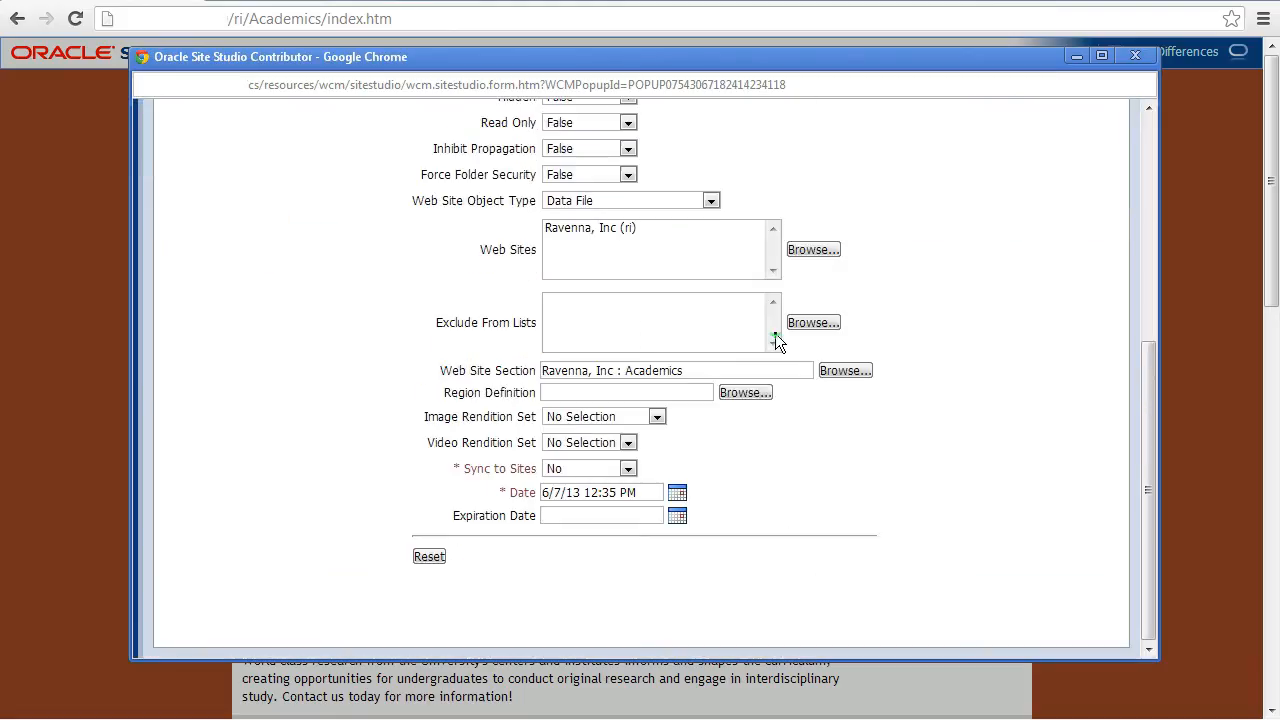
click(627, 468)
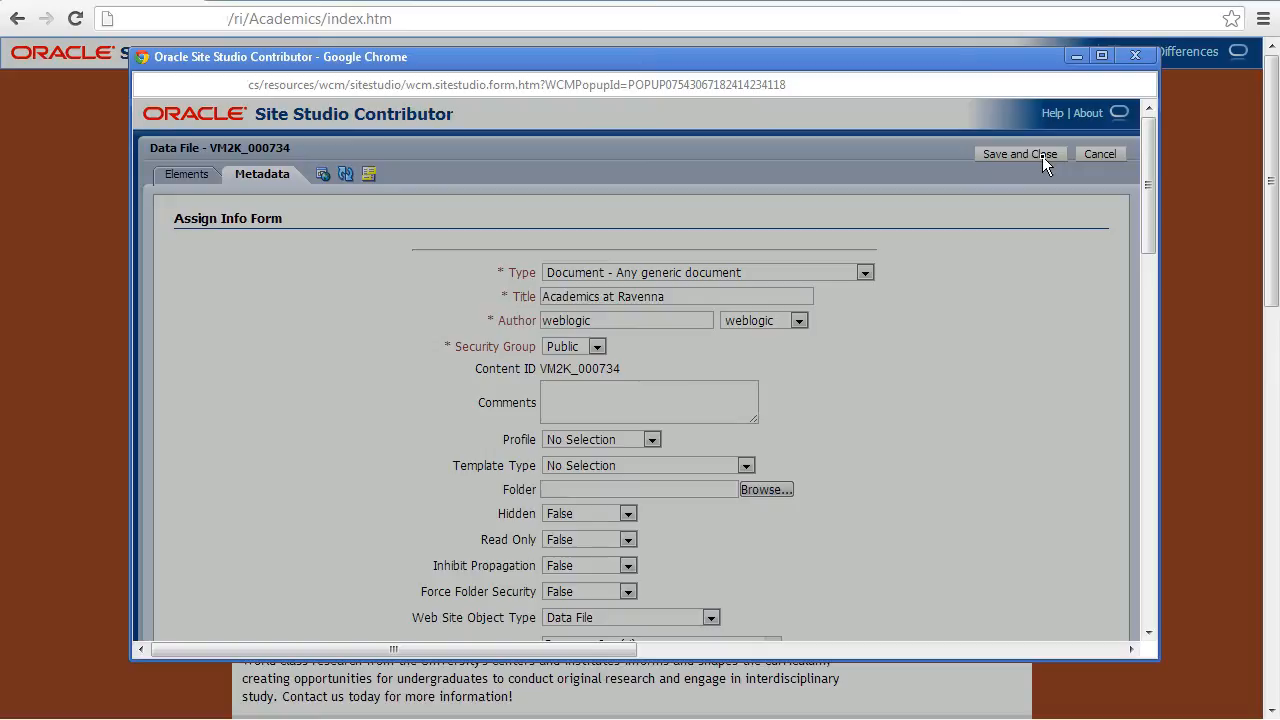
click(1019, 153)
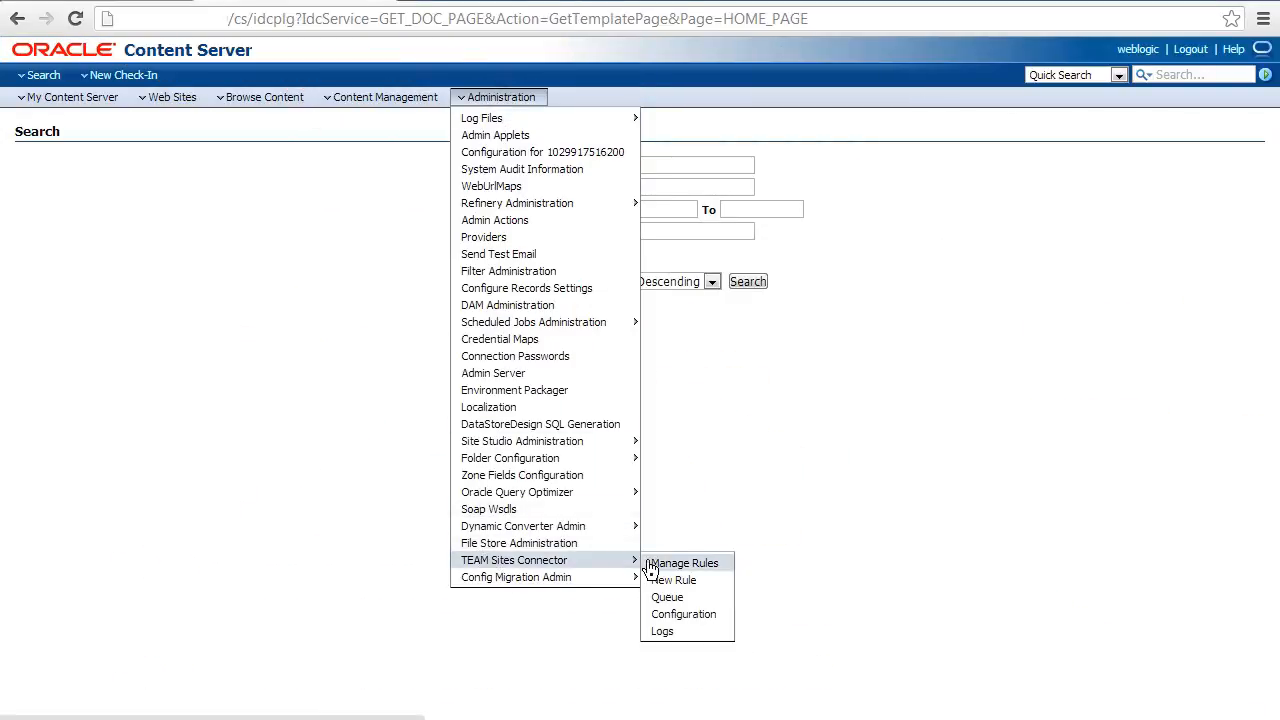
Show the TEAM Sites Connector queue and select VM2K_000734's Complete status
click(667, 597)
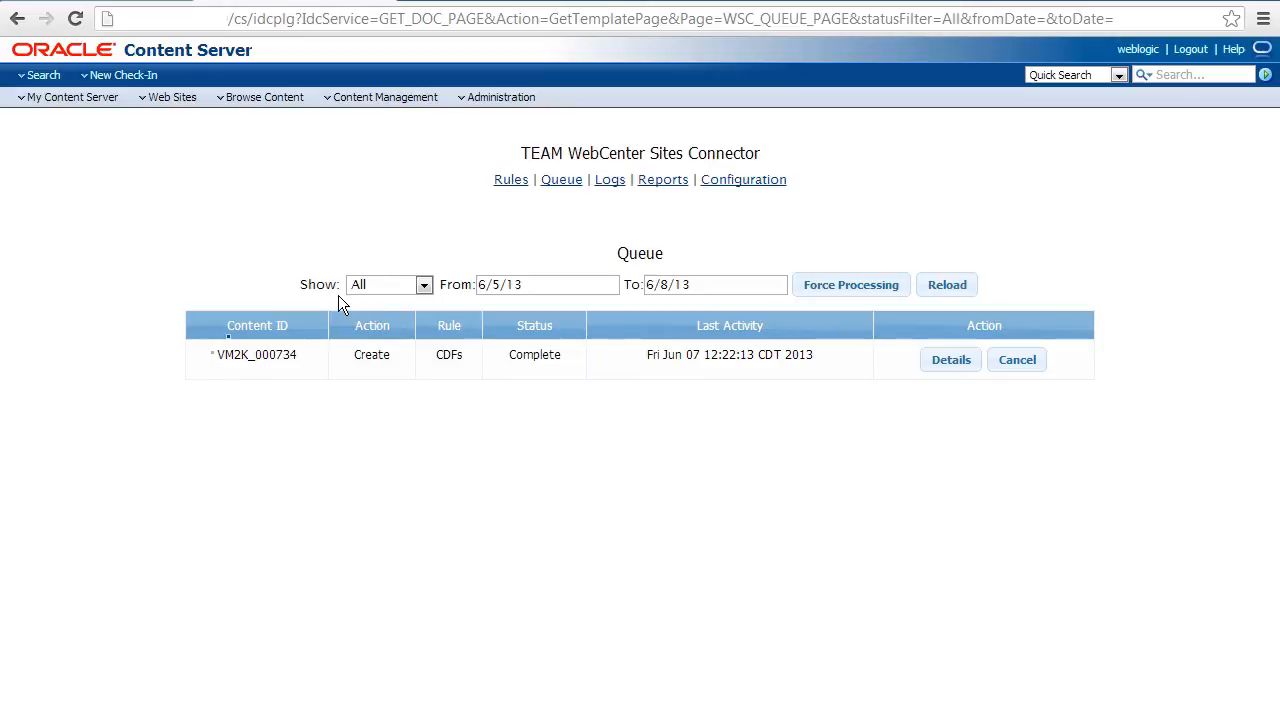
double_click(534, 354)
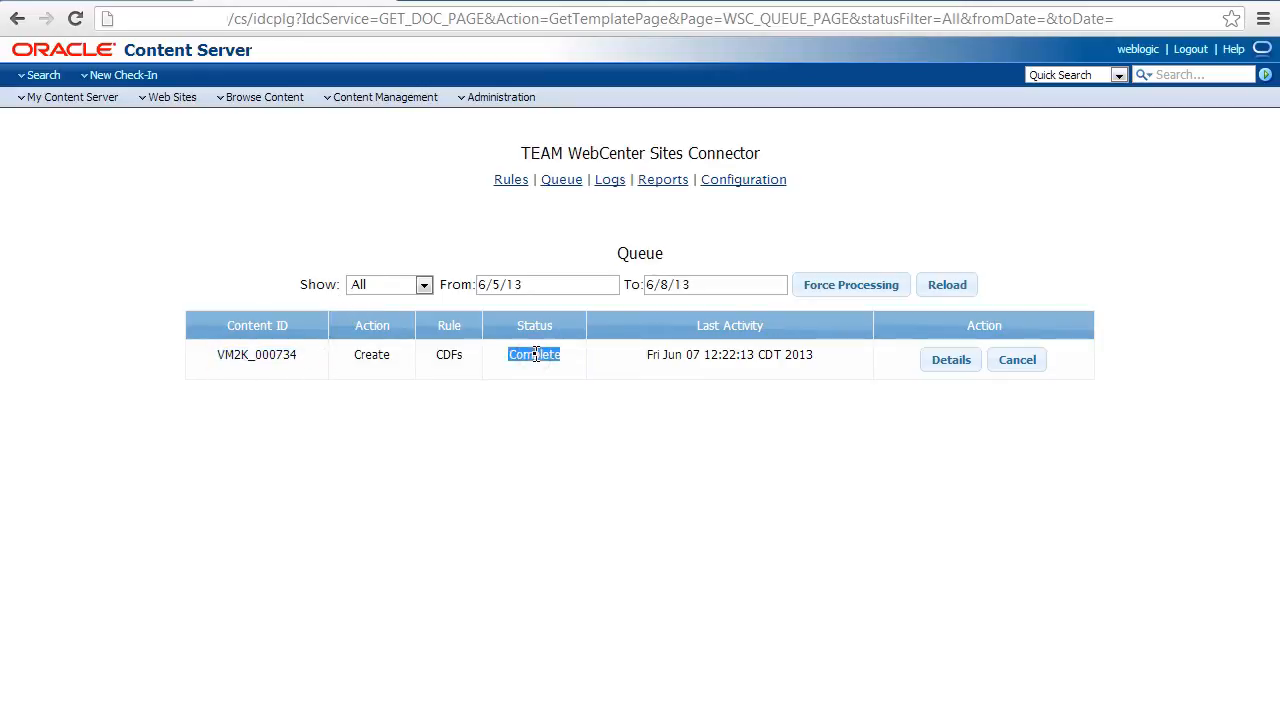